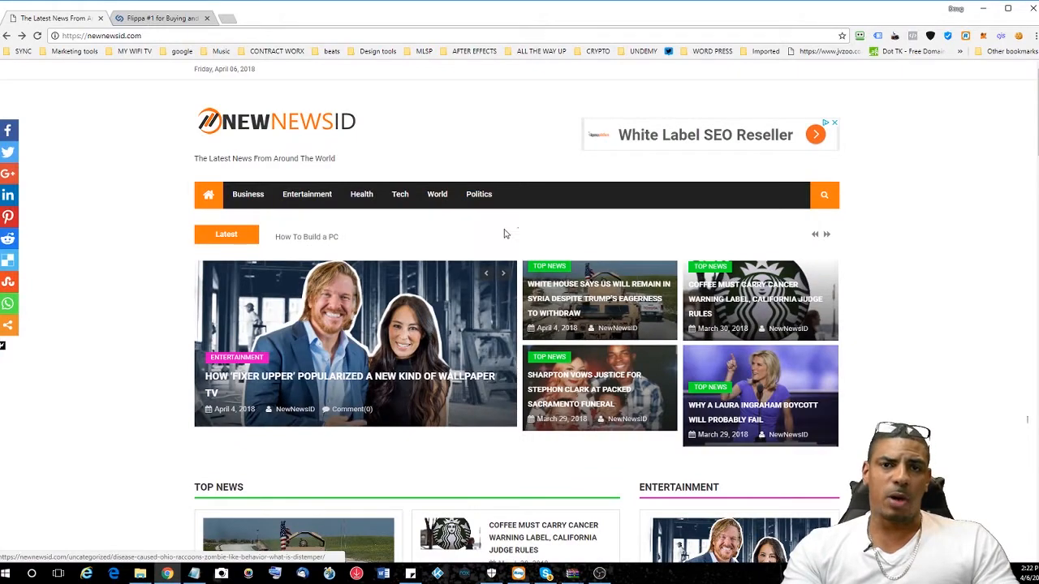
# Step: Show the Flippa homepage's editor's choice and Featured Websites listings, returning to the top
pyautogui.click(159, 18)
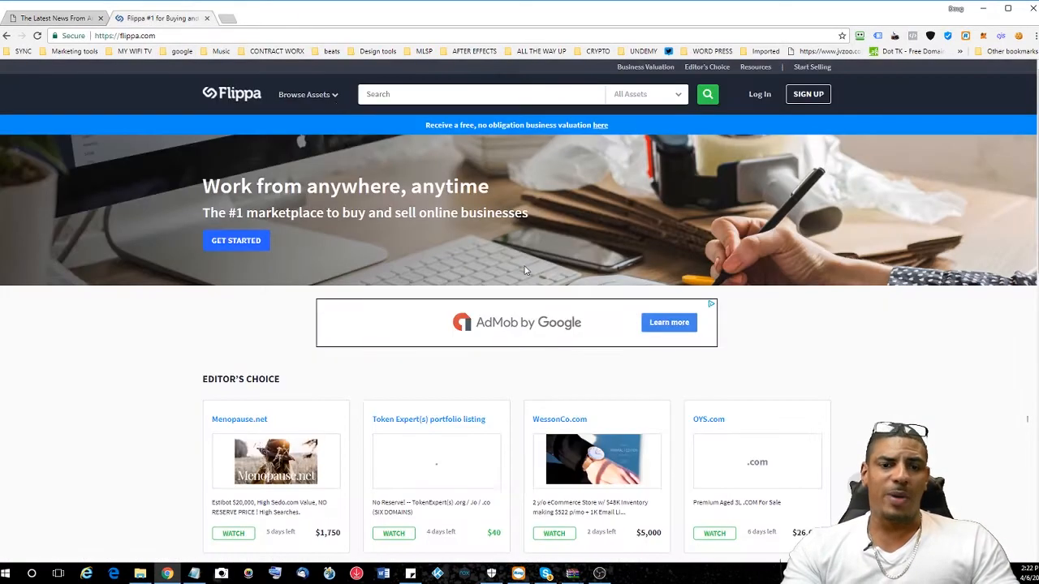
pyautogui.scroll(-3)
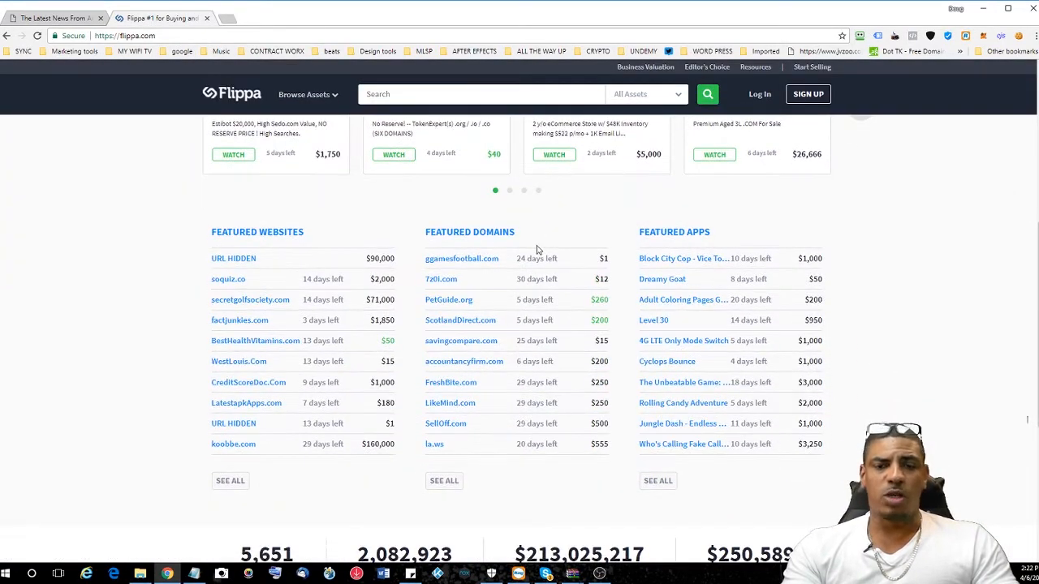
pyautogui.moveTo(945, 252)
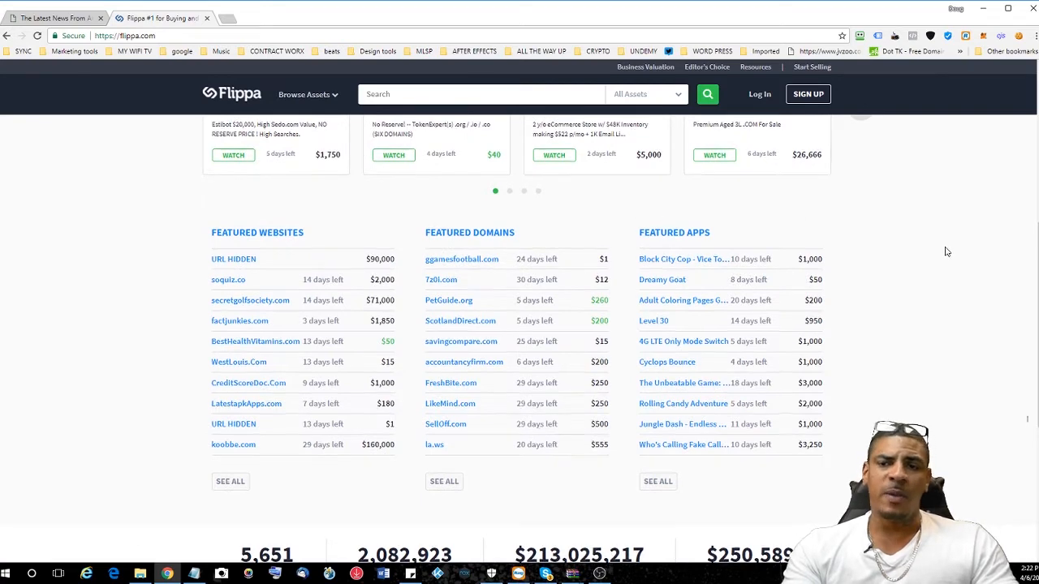
pyautogui.scroll(3)
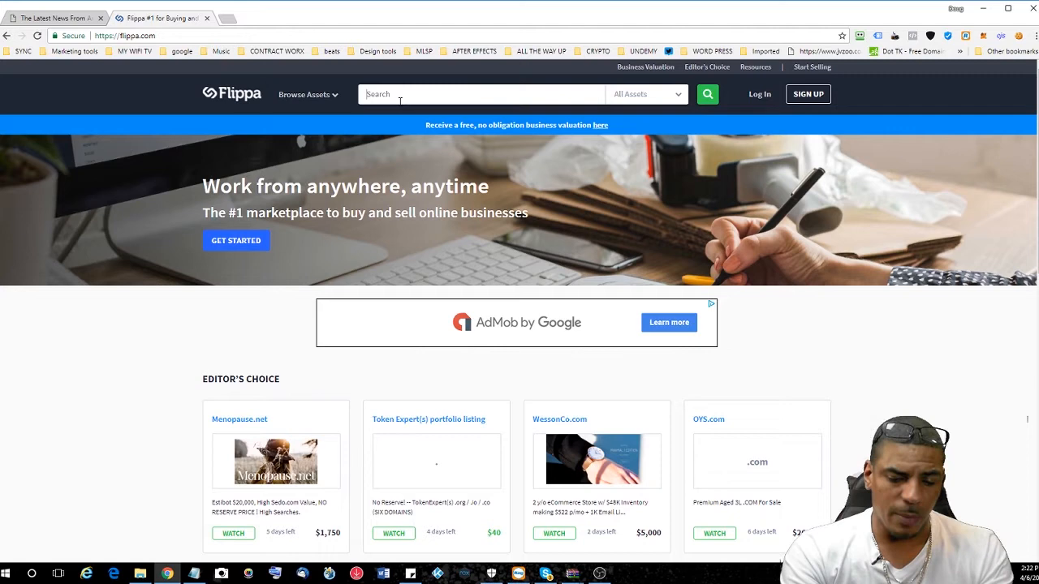
# Step: Search Flippa for 'automated news' and browse the 390 listings returned
pyautogui.write('automated news')
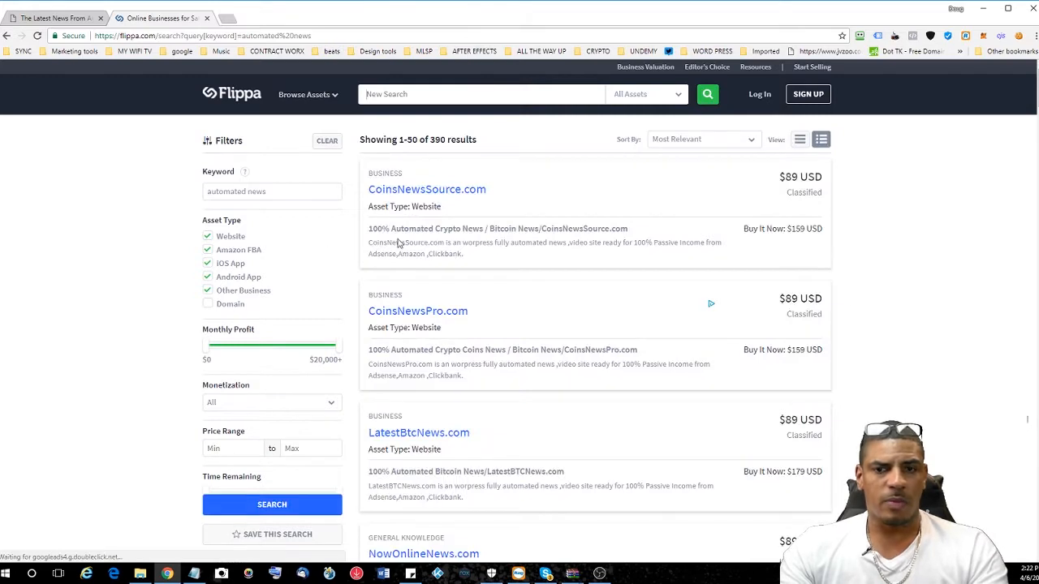
pyautogui.moveTo(890, 208)
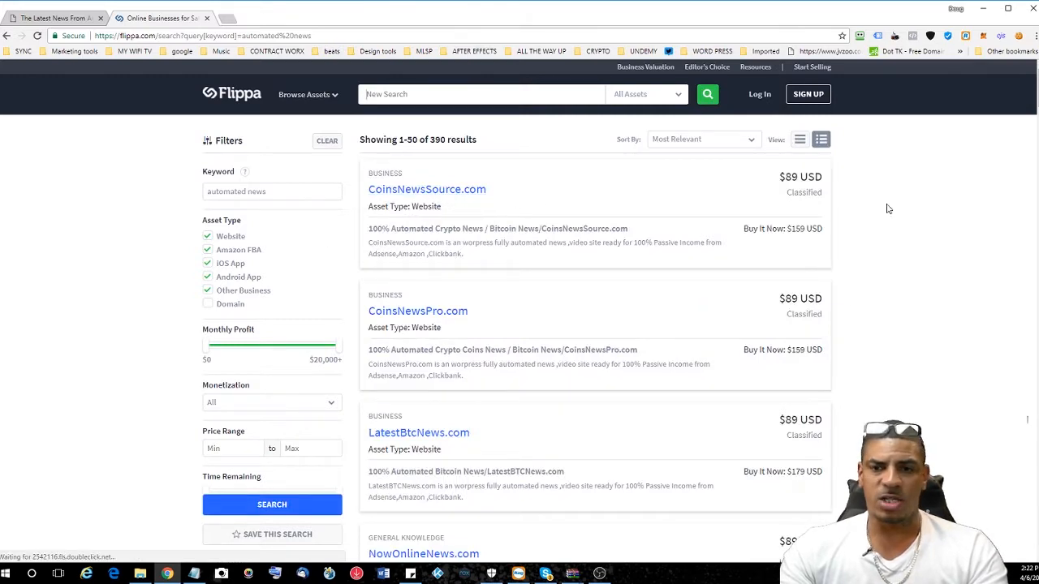
pyautogui.scroll(-3)
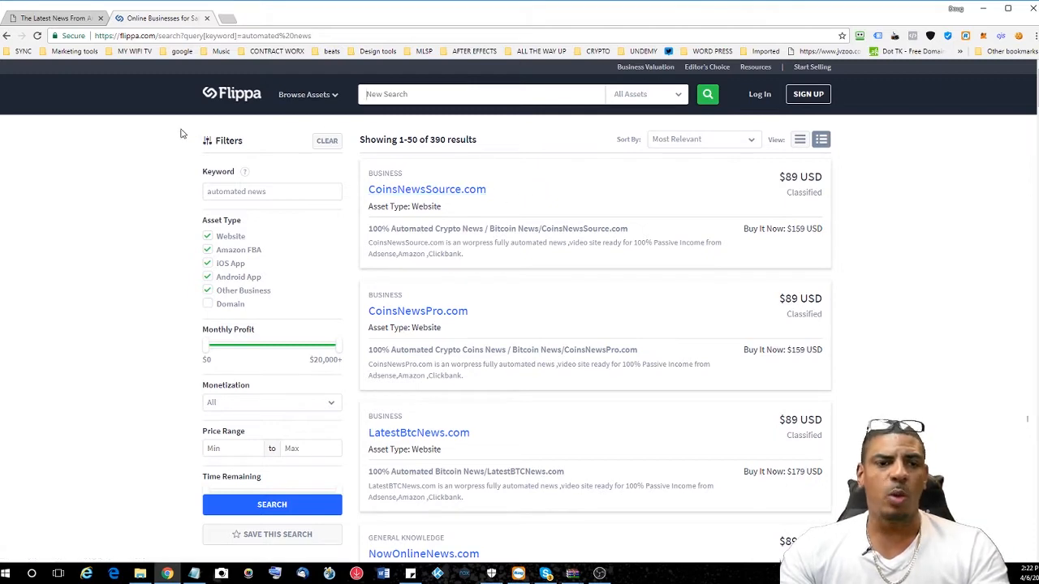
pyautogui.scroll(-3)
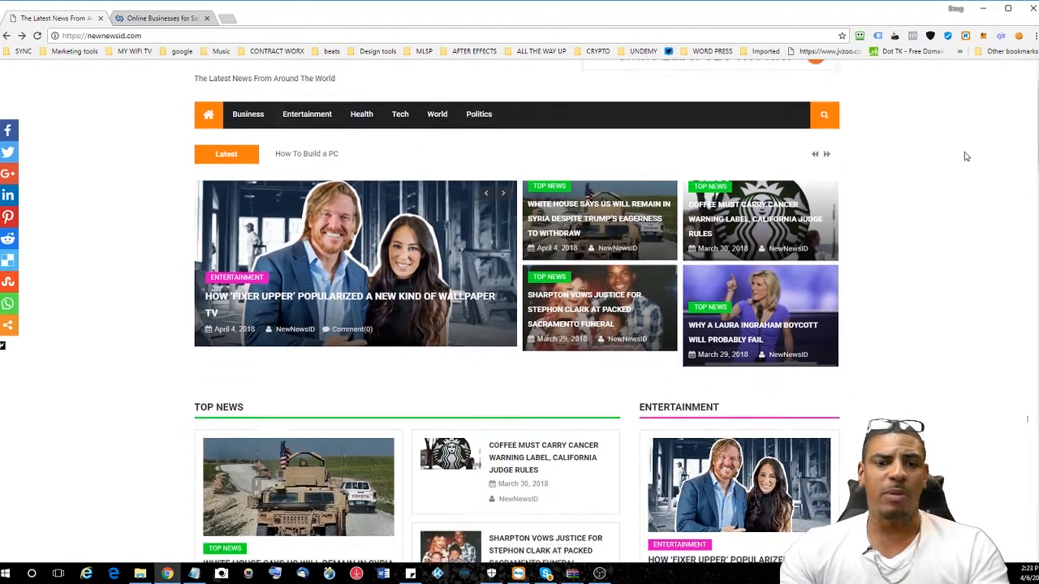
pyautogui.scroll(3)
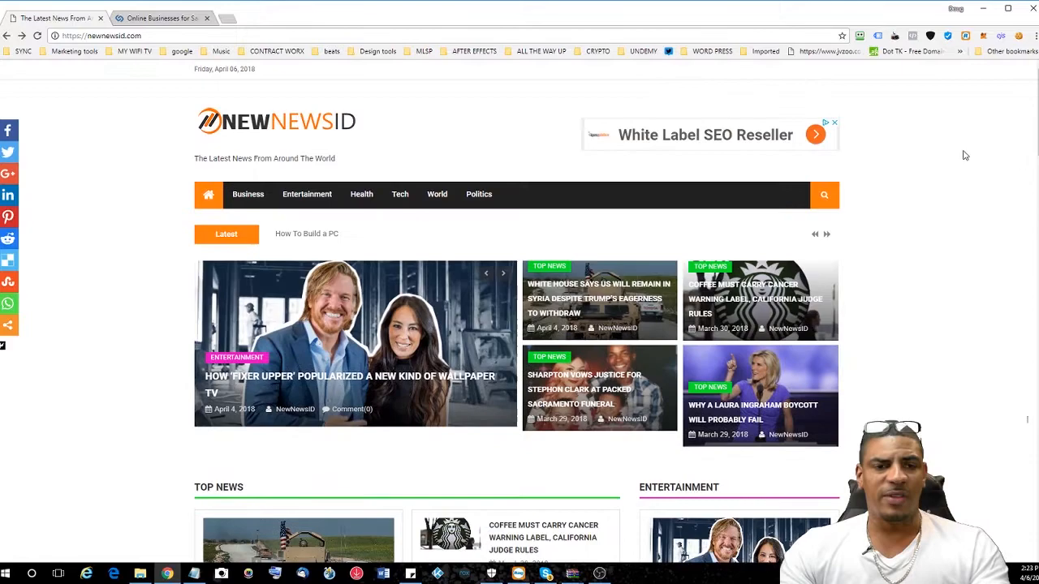
pyautogui.scroll(-3)
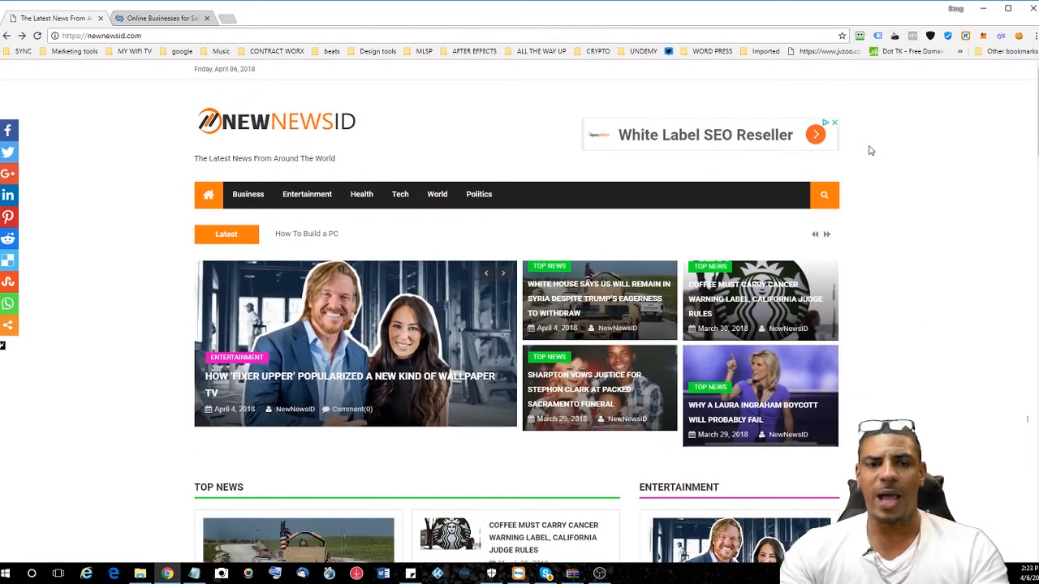
pyautogui.scroll(-3)
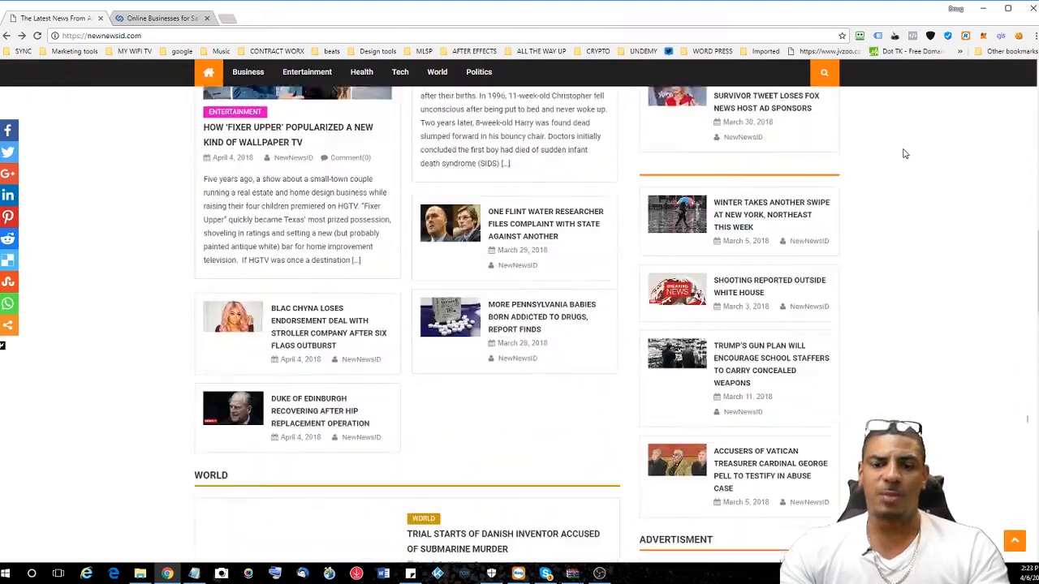
pyautogui.scroll(-3)
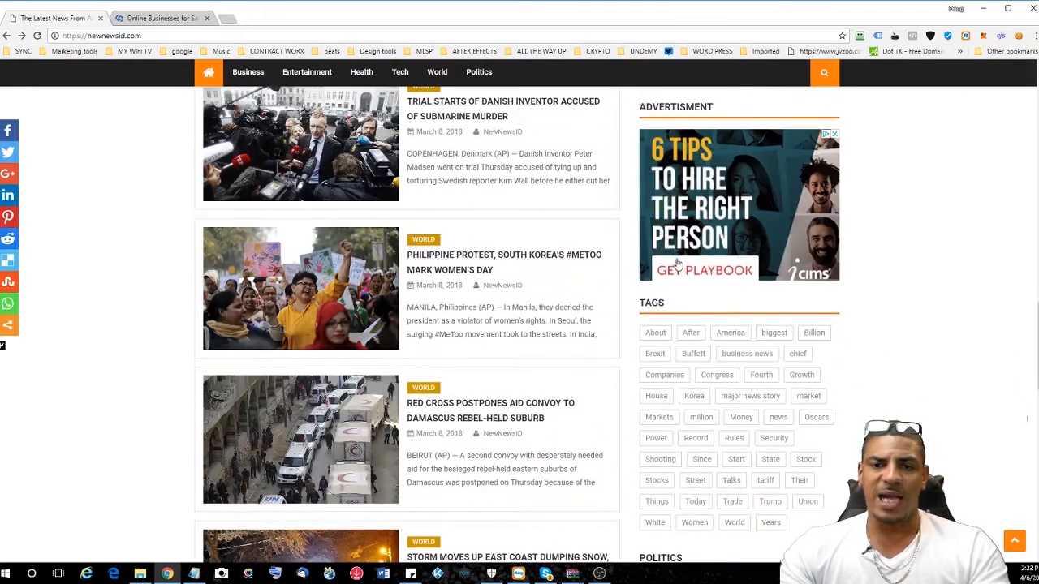
pyautogui.scroll(-3)
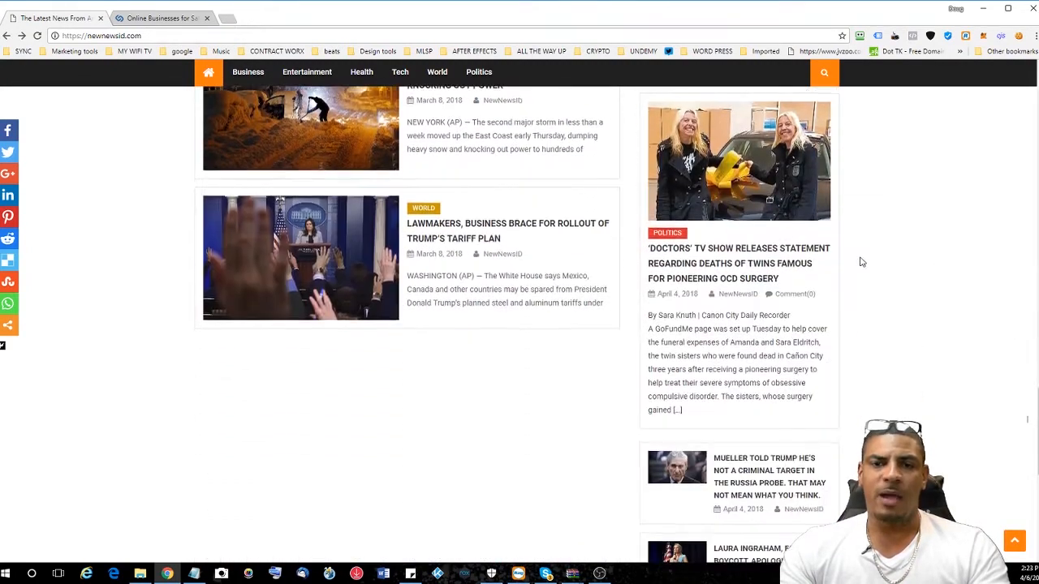
pyautogui.scroll(-3)
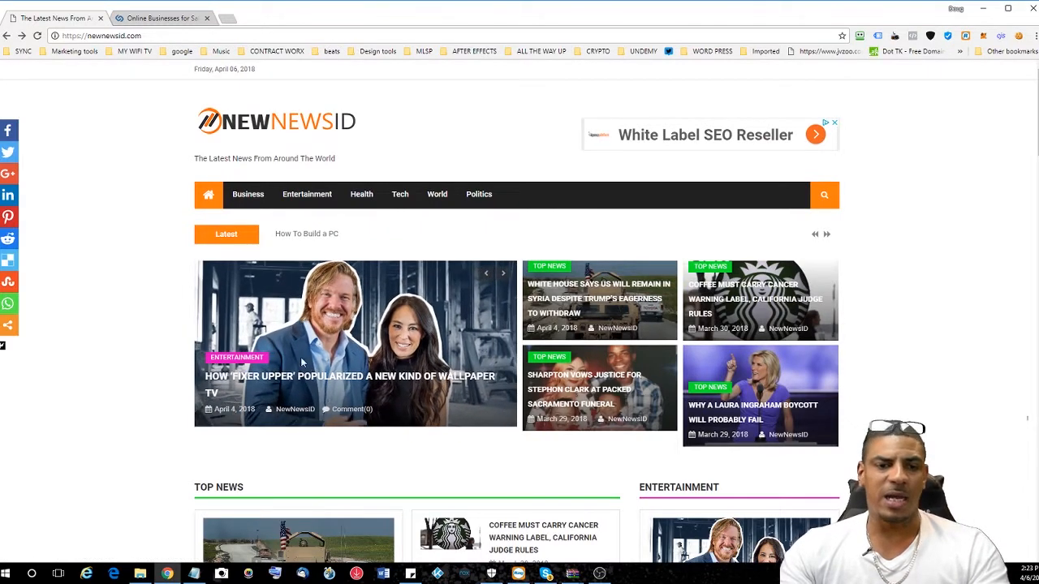
# Step: Read through the 'Fixer Upper' wallpaper TV article text on NewNewsID
pyautogui.scroll(-3)
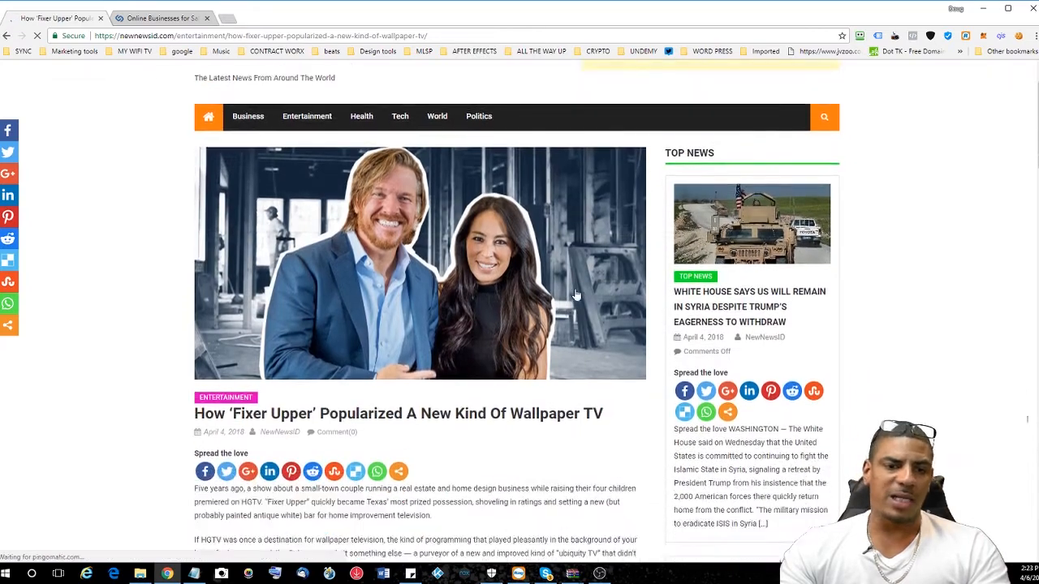
pyautogui.scroll(-3)
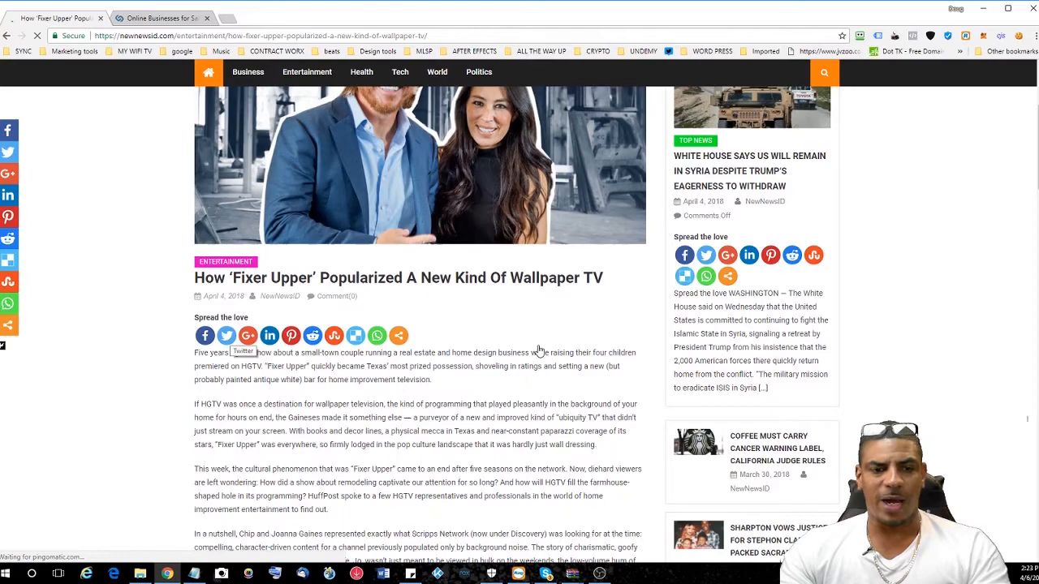
pyautogui.scroll(-3)
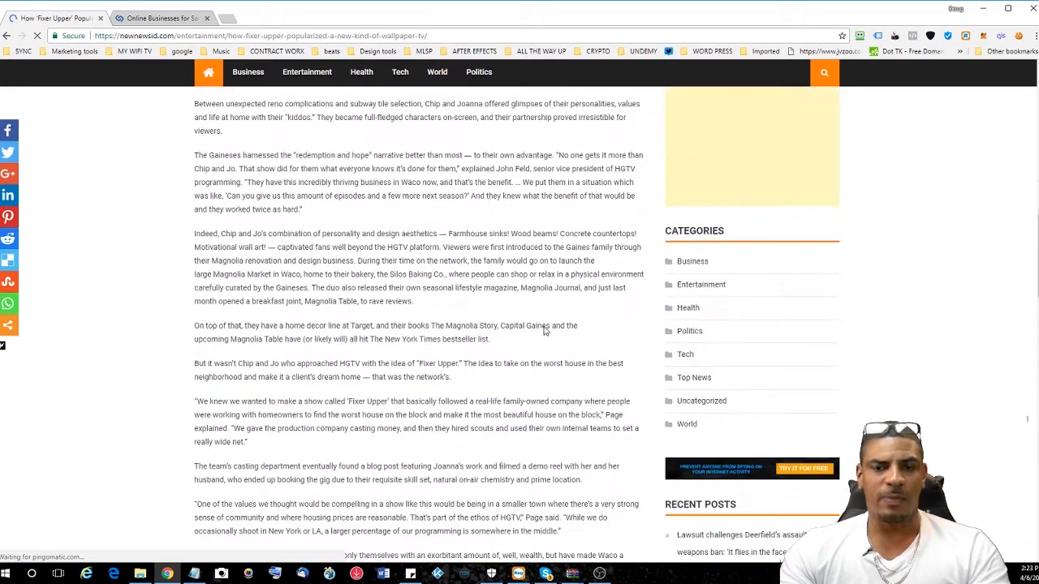
pyautogui.scroll(-3)
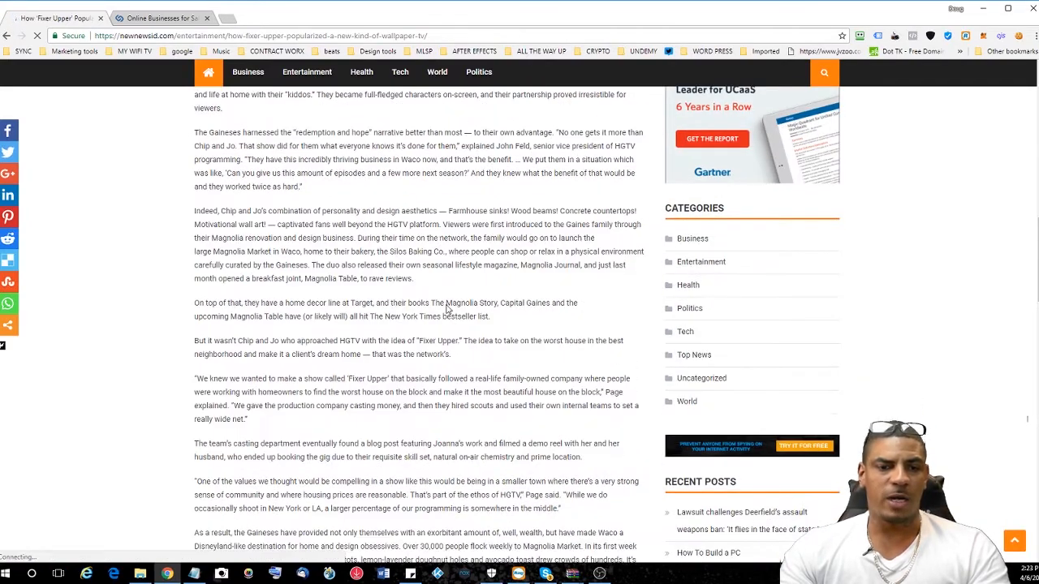
pyautogui.scroll(-3)
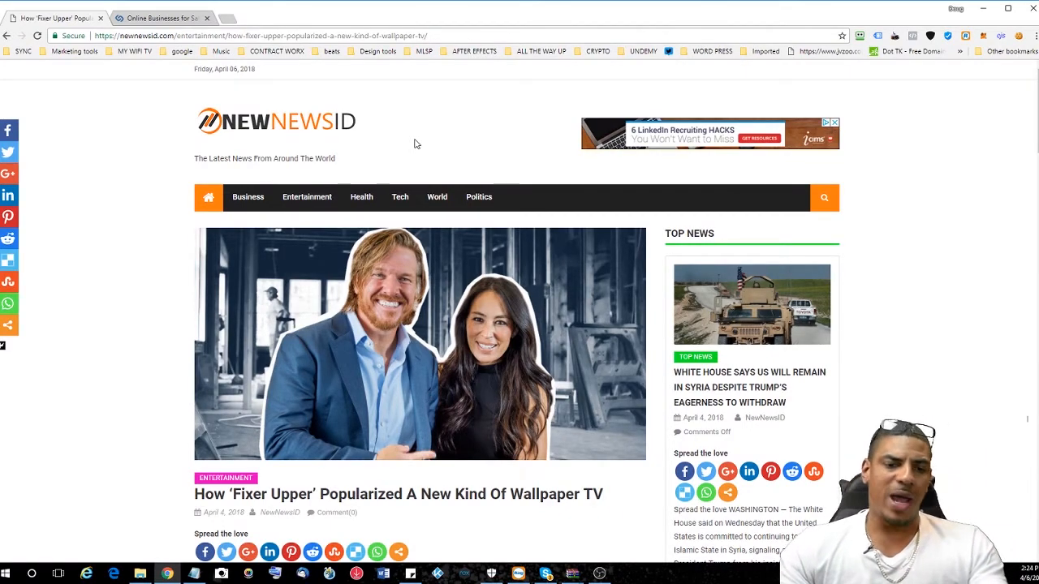
pyautogui.moveTo(389, 331)
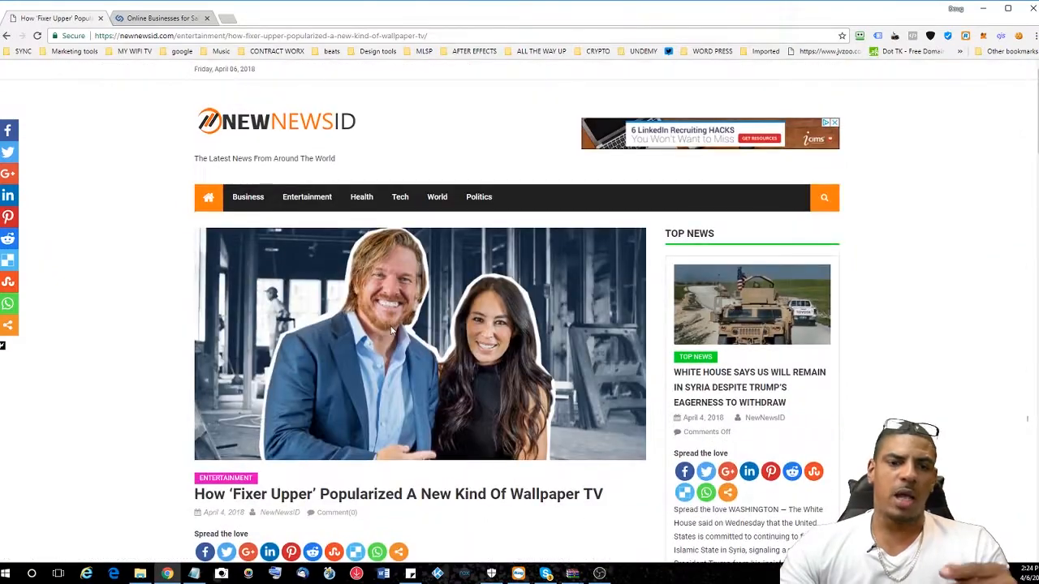
pyautogui.moveTo(388, 302)
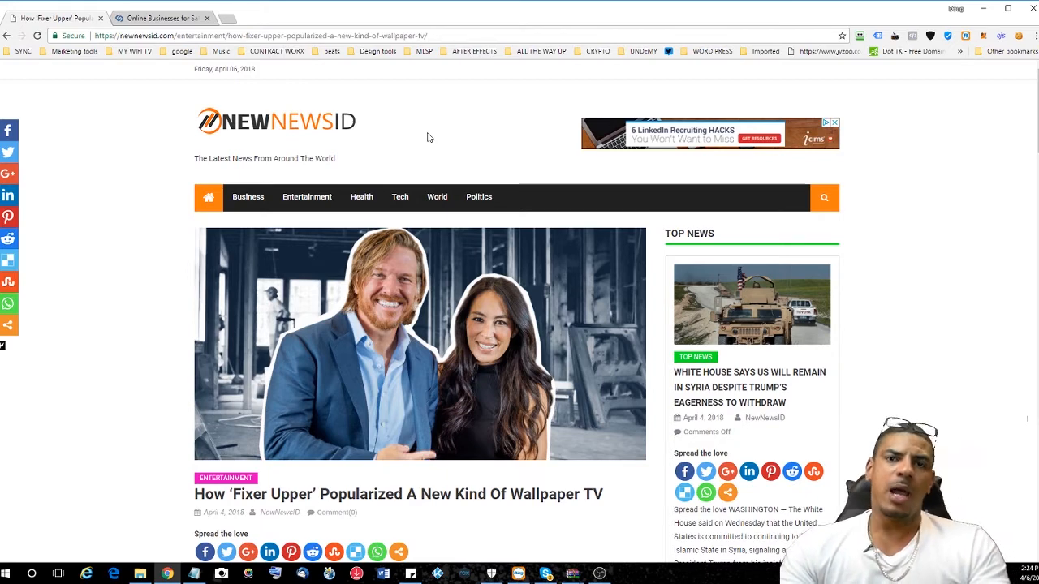
pyautogui.click(159, 17)
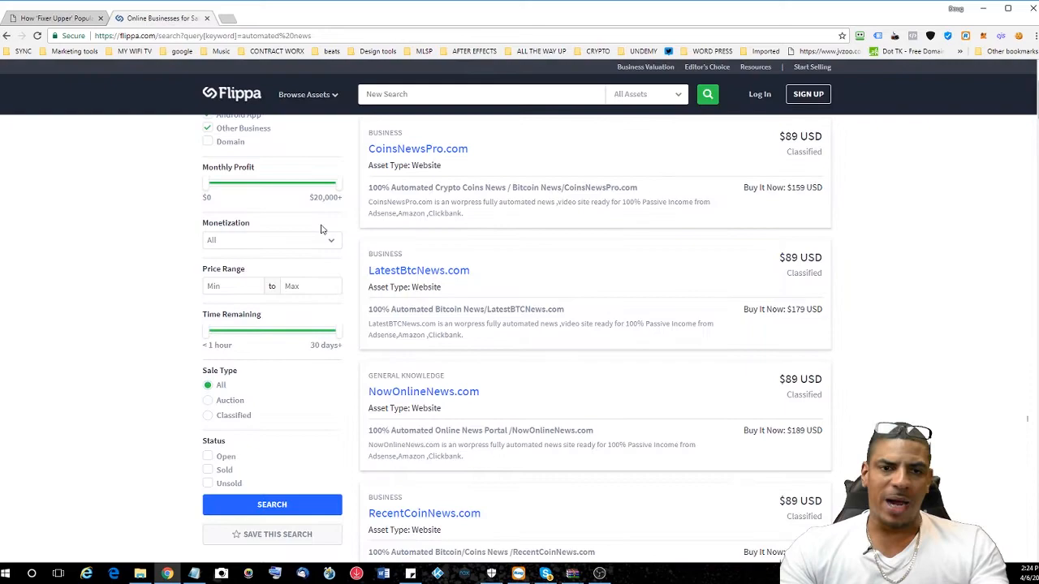
pyautogui.scroll(-3)
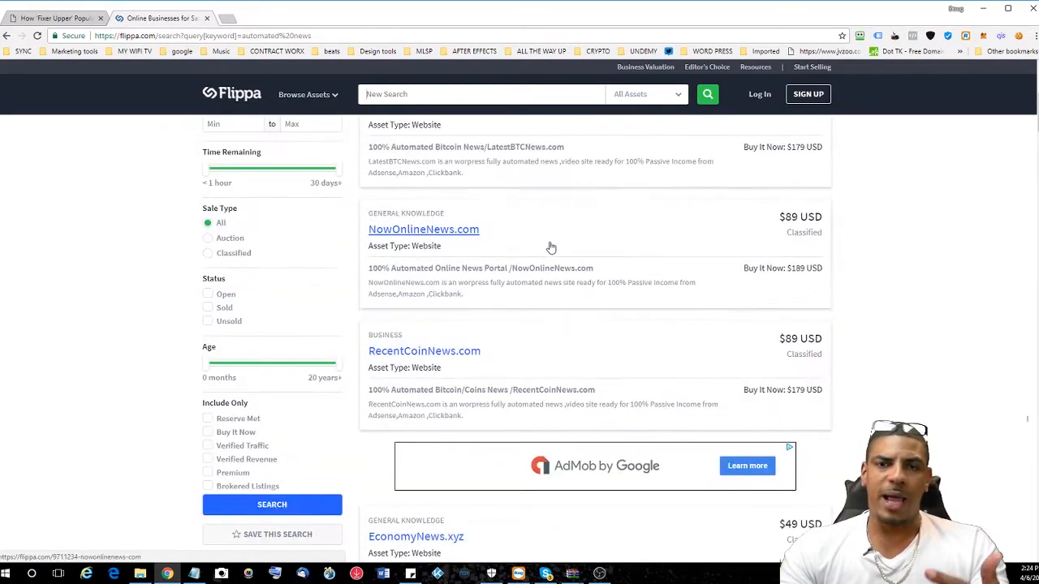
pyautogui.scroll(3)
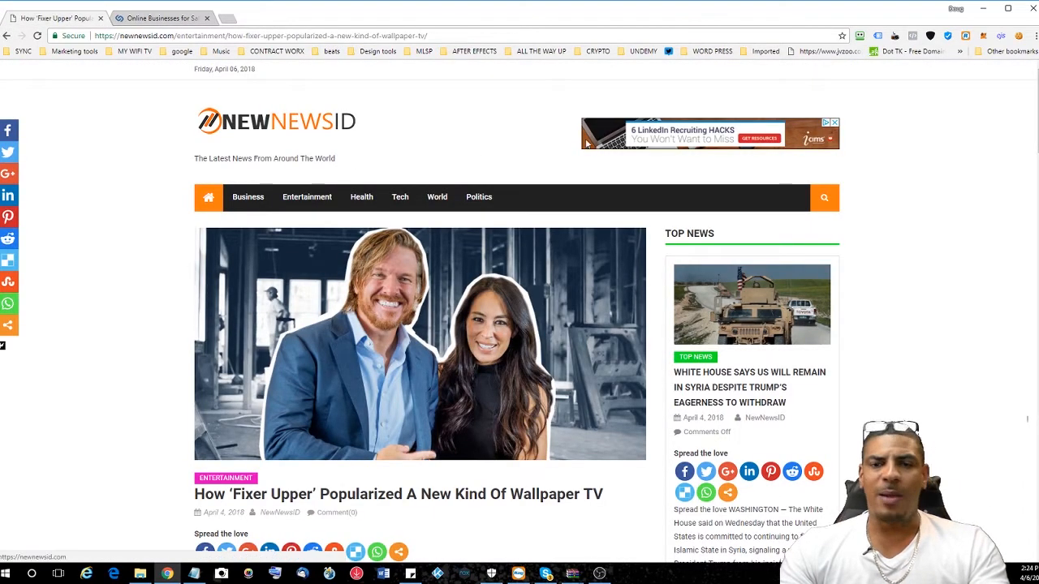
pyautogui.moveTo(468, 117)
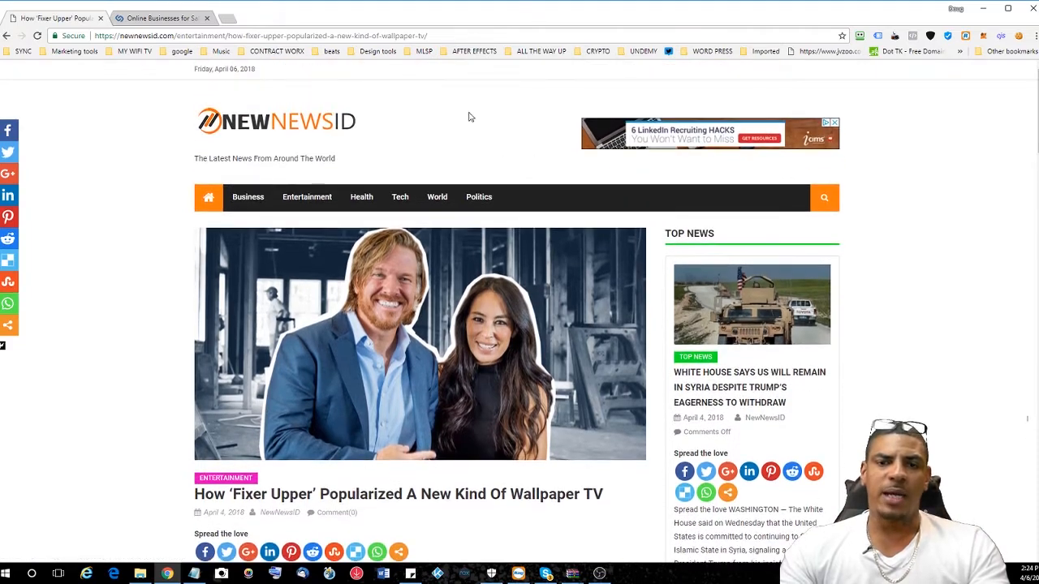
pyautogui.moveTo(929, 182)
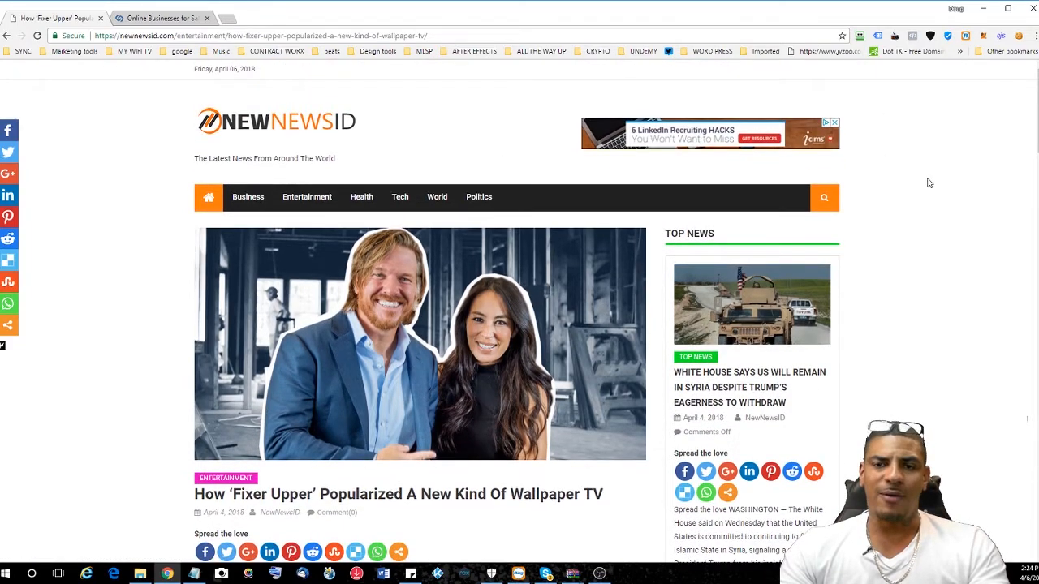
pyautogui.scroll(-3)
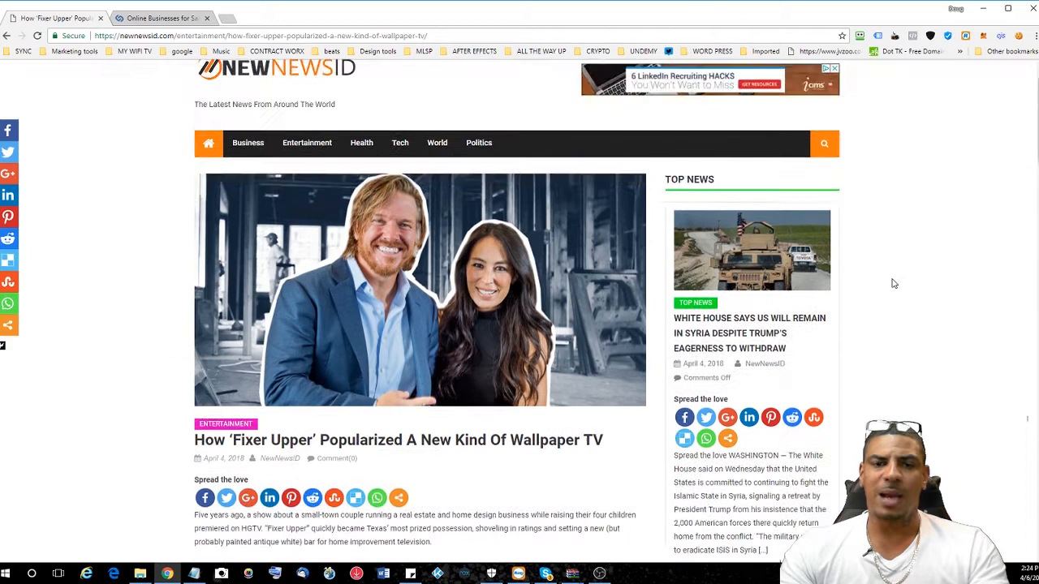